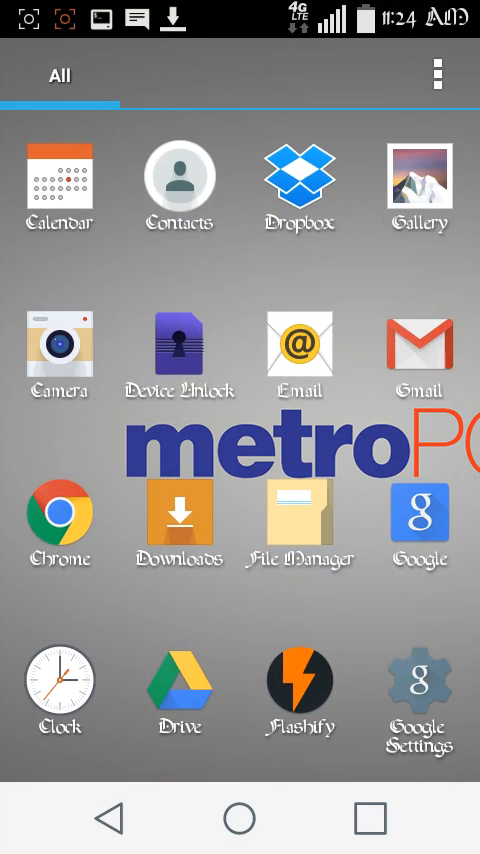
- Reach About phone > Software info in Settings to find the Build number entry
{"action": "scroll", "scroll_direction": "left", "scroll_amount": 3}
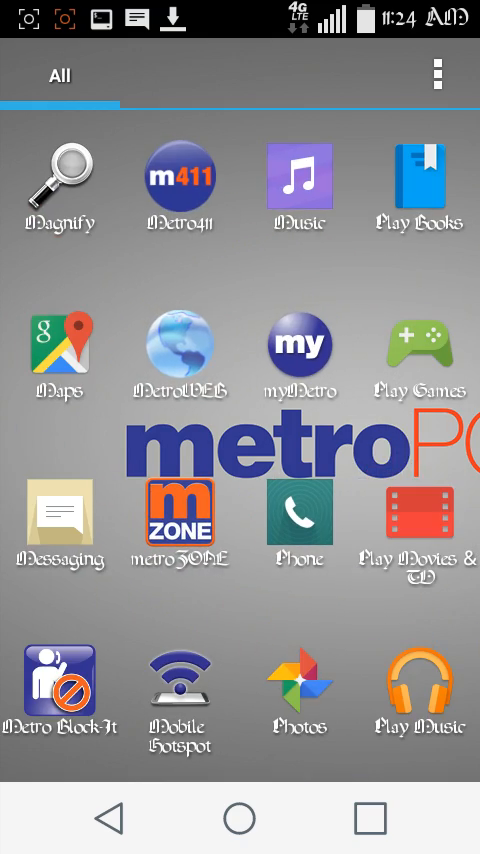
{"action": "scroll", "scroll_direction": "left", "scroll_amount": 3}
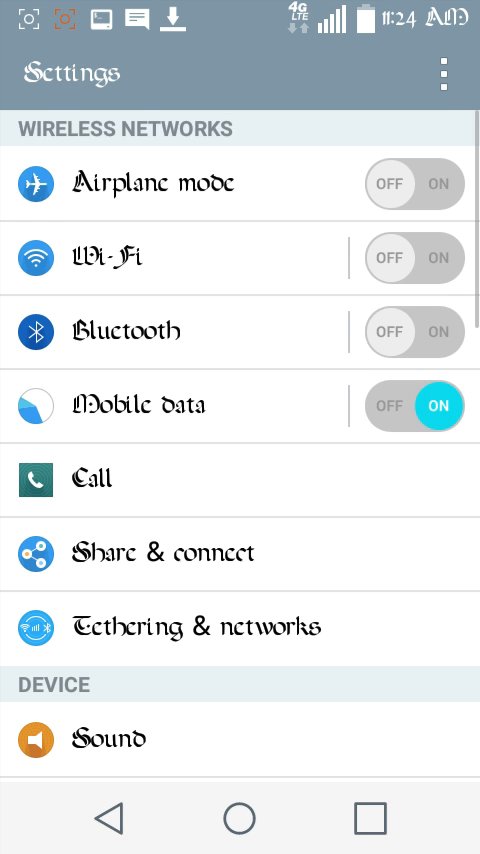
{"action": "scroll", "scroll_direction": "down", "scroll_amount": 3}
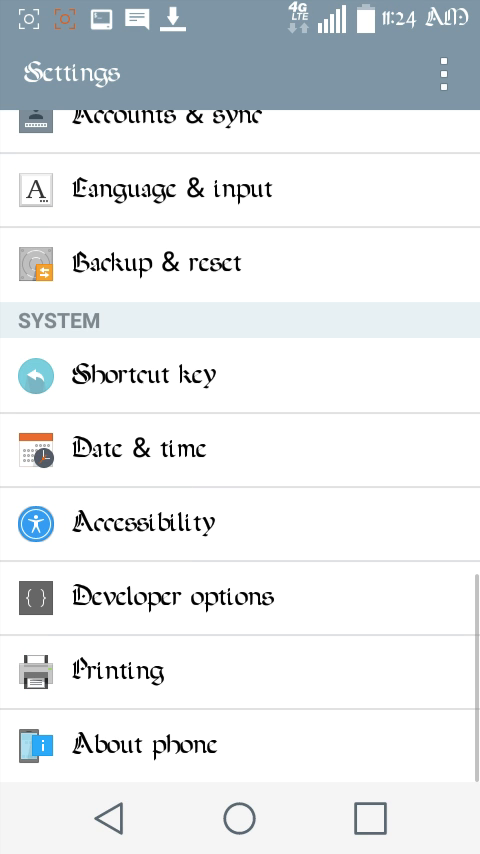
{"action": "left_click", "coordinate": [144, 744]}
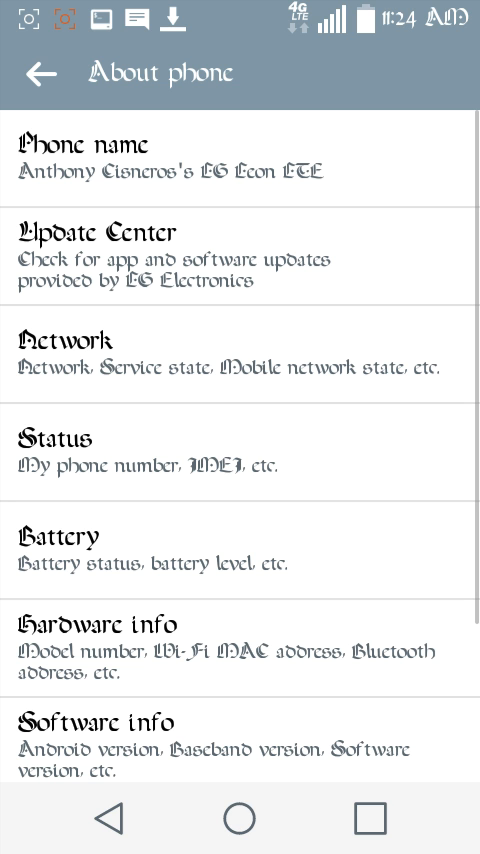
{"action": "scroll", "scroll_direction": "down", "scroll_amount": 3}
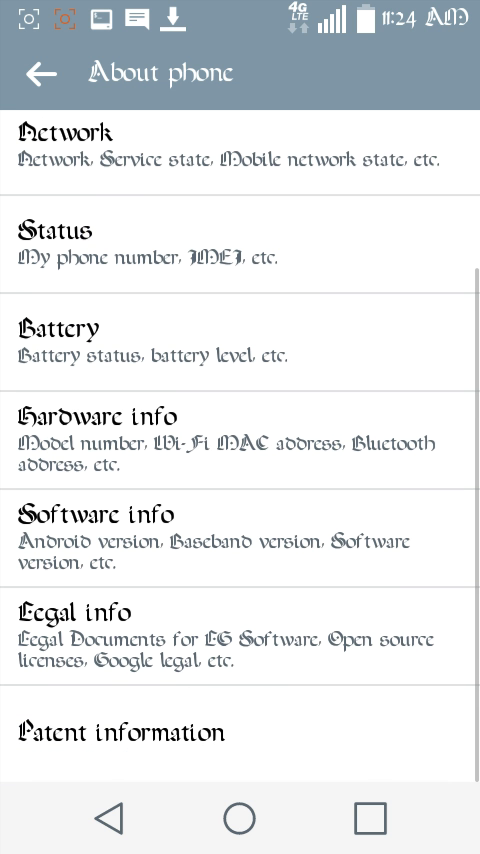
{"action": "left_click", "coordinate": [240, 540]}
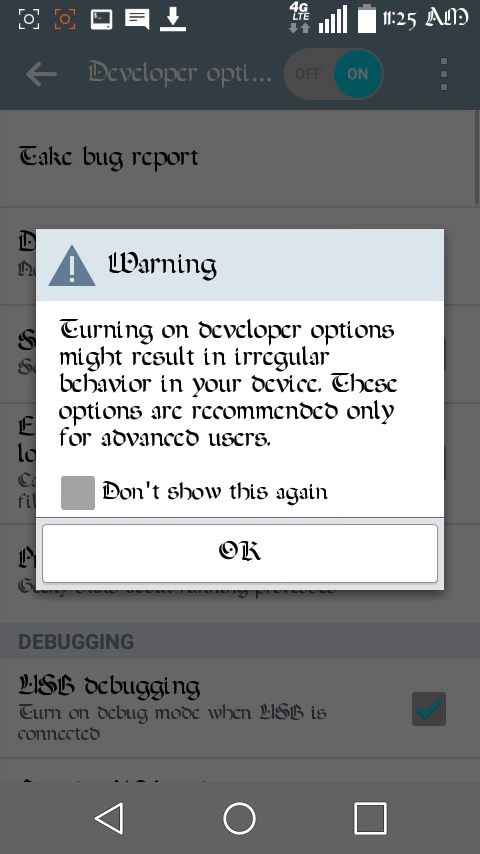
- Accept the developer options warning and enable USB debugging
{"action": "left_click", "coordinate": [240, 552]}
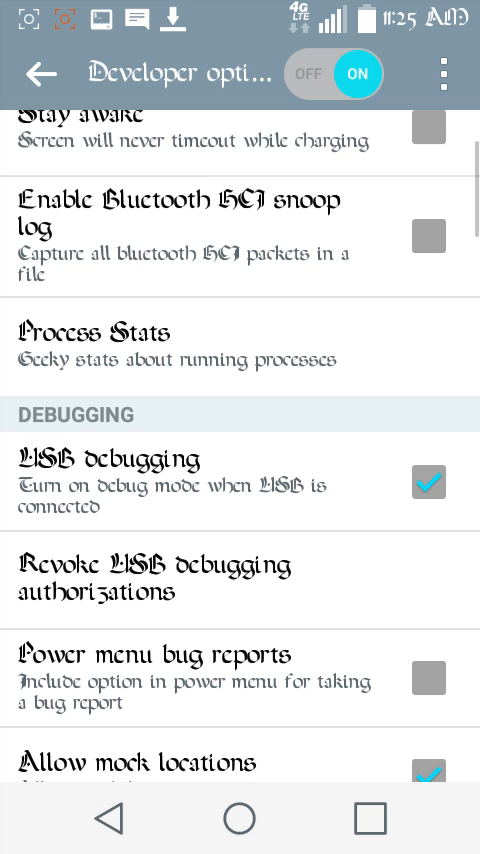
{"action": "left_click", "coordinate": [40, 72]}
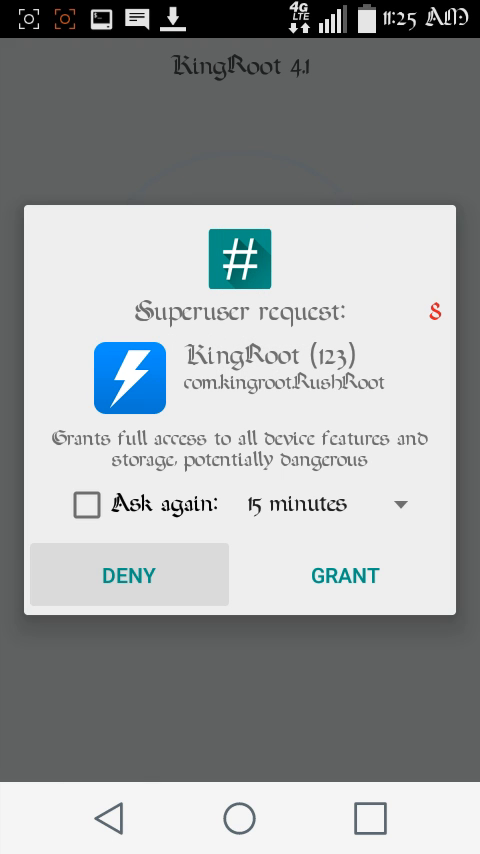
- Grant KingRoot superuser access, then uninstall the KingRoot app and confirm
{"action": "left_click", "coordinate": [128, 576]}
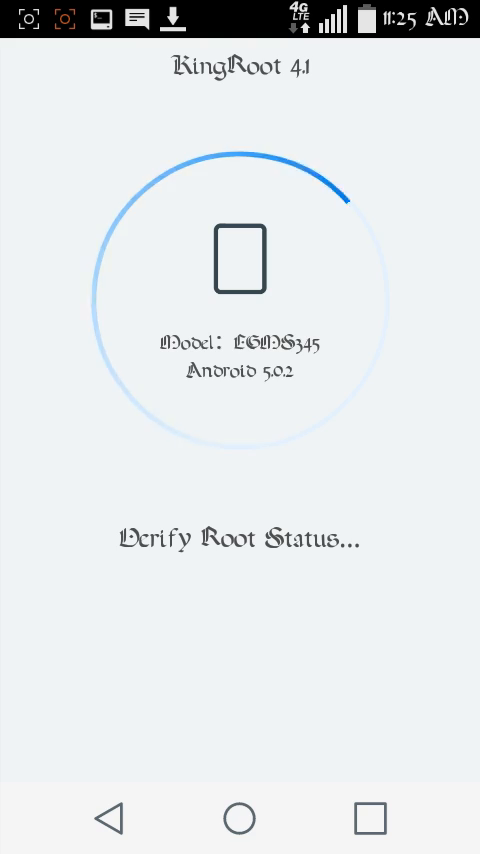
{"action": "left_click", "coordinate": [240, 820]}
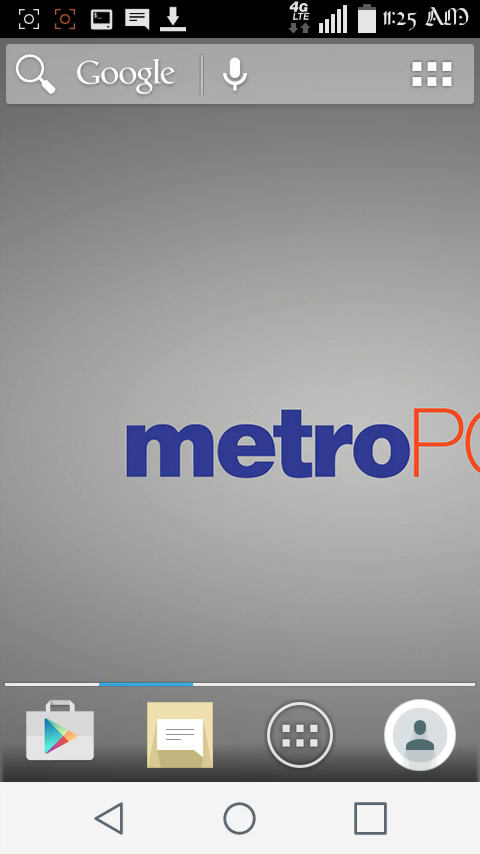
{"action": "left_click", "coordinate": [298, 732]}
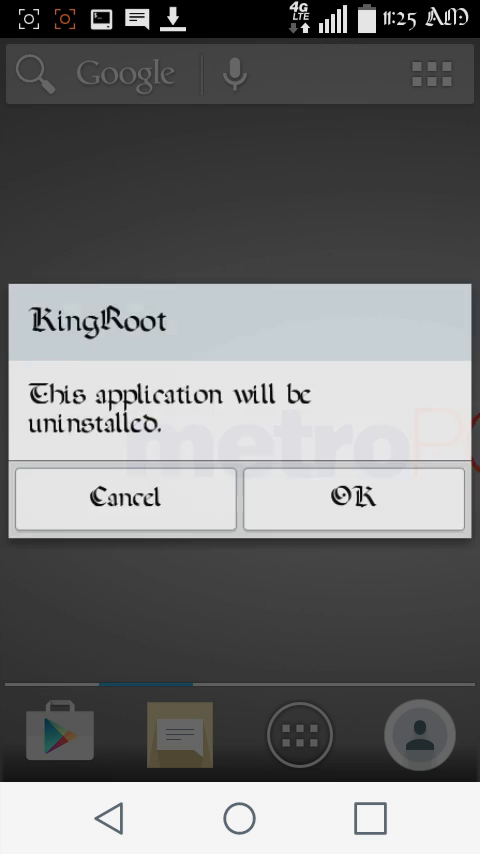
{"action": "left_click", "coordinate": [354, 498]}
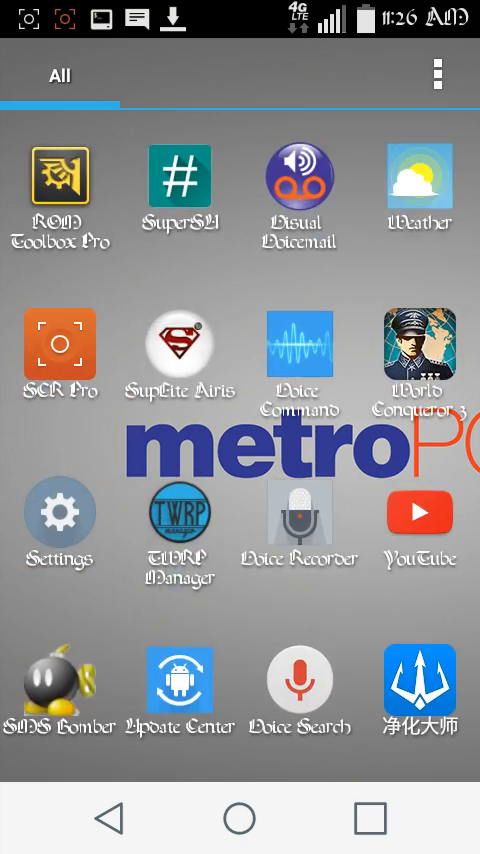
- Browse internal storage in File Manager and inspect the mrw folder's busybox, rootsh, su and Superuser.apk
{"action": "scroll", "scroll_direction": "left", "scroll_amount": 3}
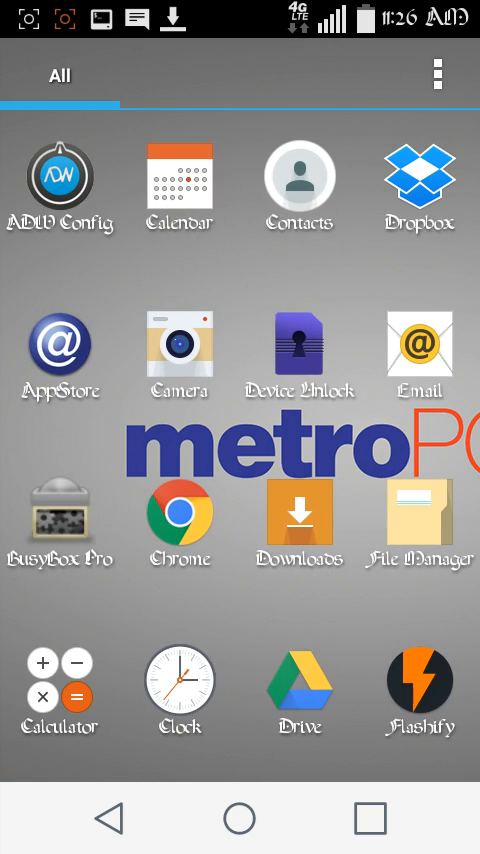
{"action": "left_click", "coordinate": [418, 520]}
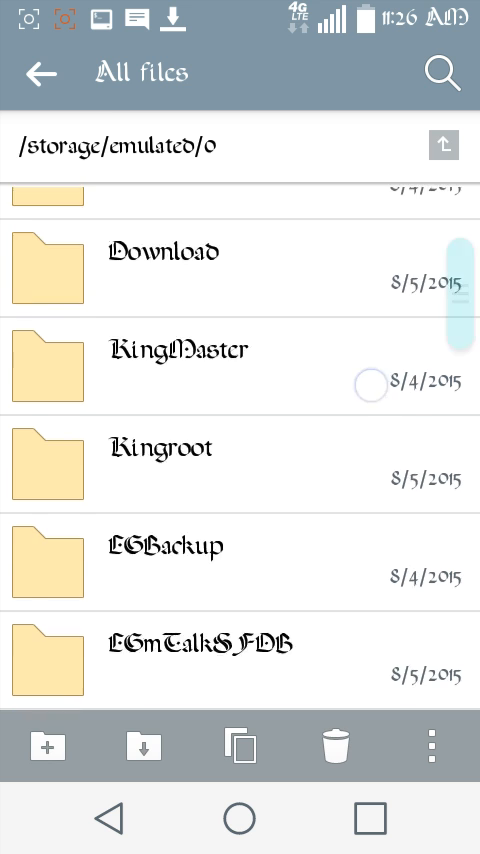
{"action": "scroll", "scroll_direction": "down", "scroll_amount": 3}
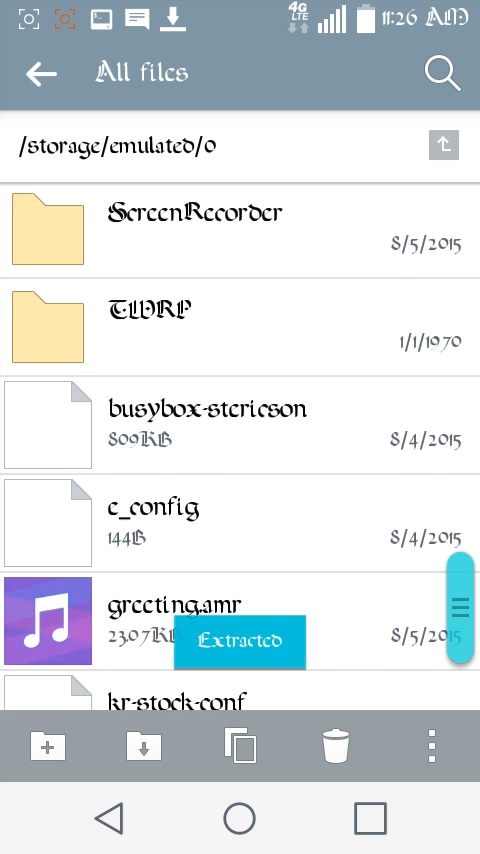
{"action": "scroll", "scroll_direction": "down", "scroll_amount": 3}
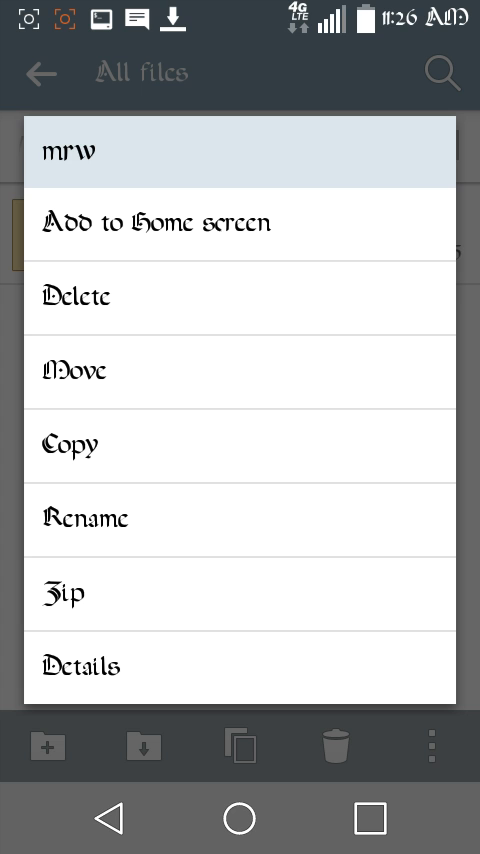
{"action": "left_click", "coordinate": [74, 370]}
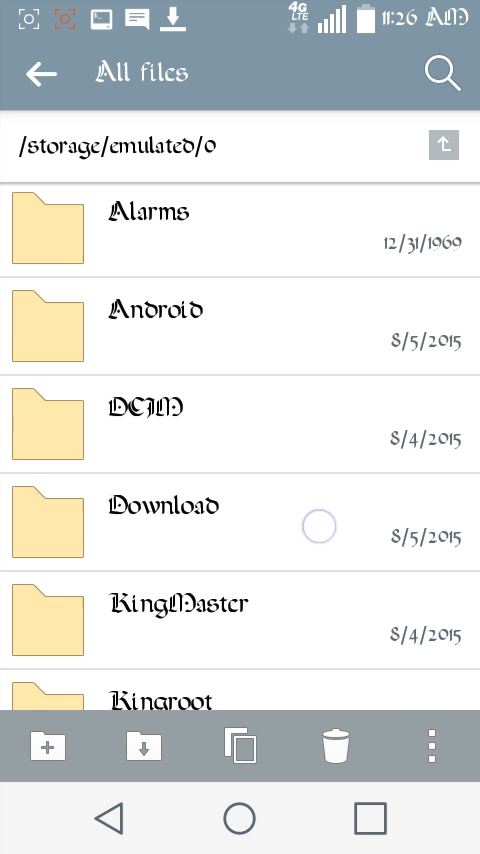
{"action": "scroll", "scroll_direction": "down", "scroll_amount": 3}
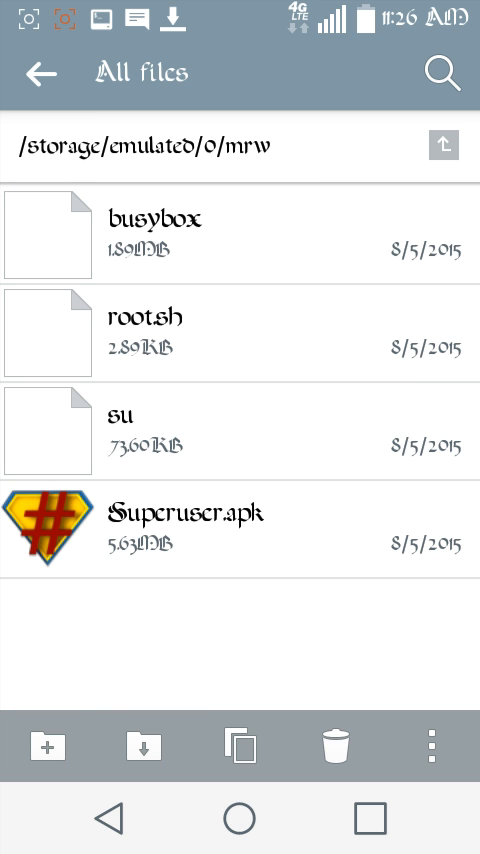
- Return to the storage root and look through the Replace_Kinguser_with_SuperSU package files
{"action": "left_click", "coordinate": [442, 144]}
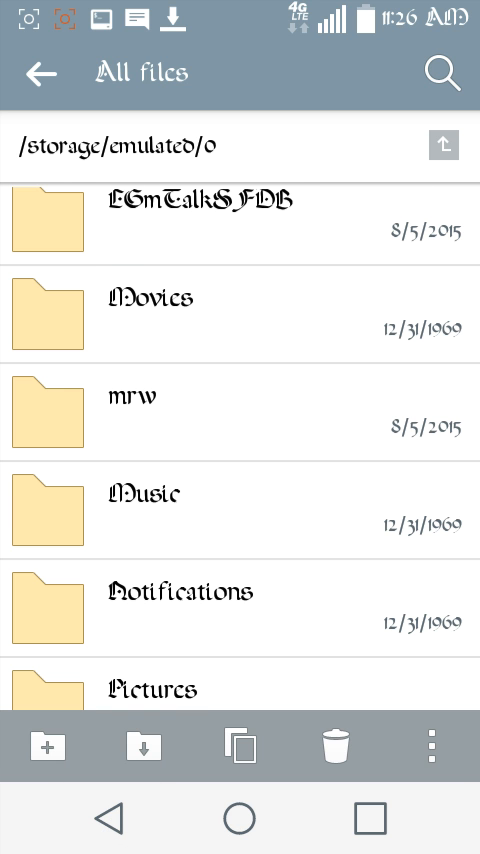
{"action": "scroll", "scroll_direction": "down", "scroll_amount": 3}
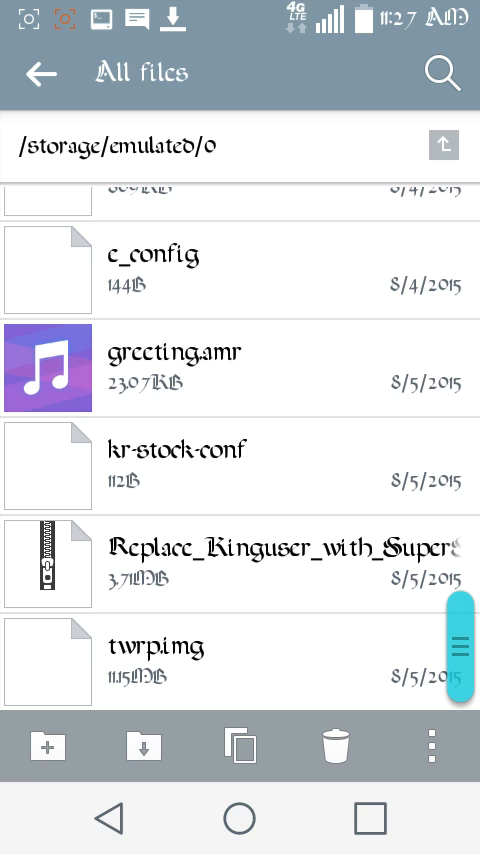
{"action": "left_click", "coordinate": [160, 646]}
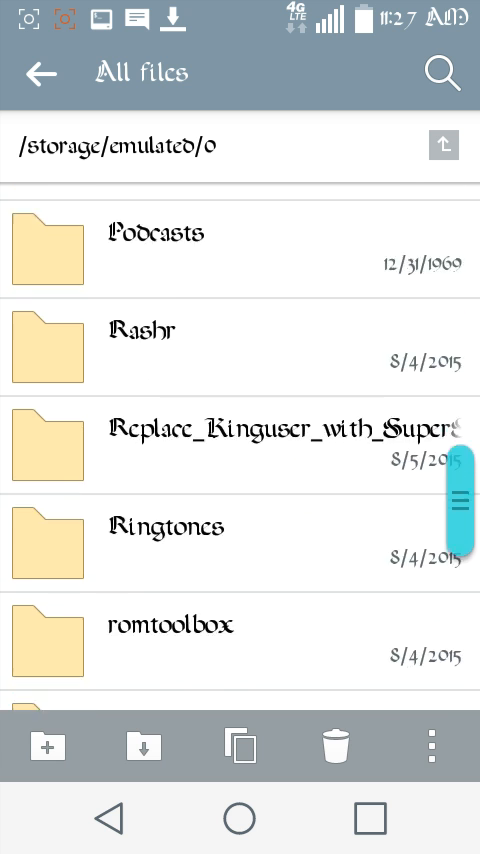
{"action": "scroll", "scroll_direction": "down", "scroll_amount": 3}
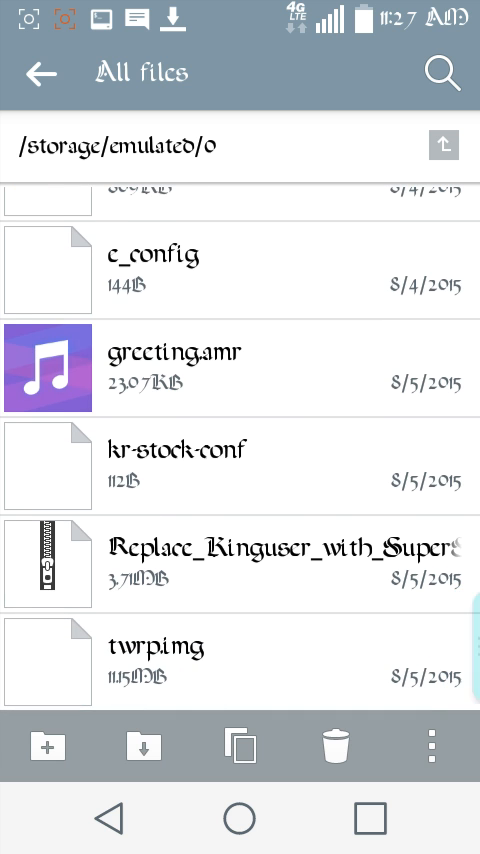
{"action": "scroll", "scroll_direction": "up", "scroll_amount": 3}
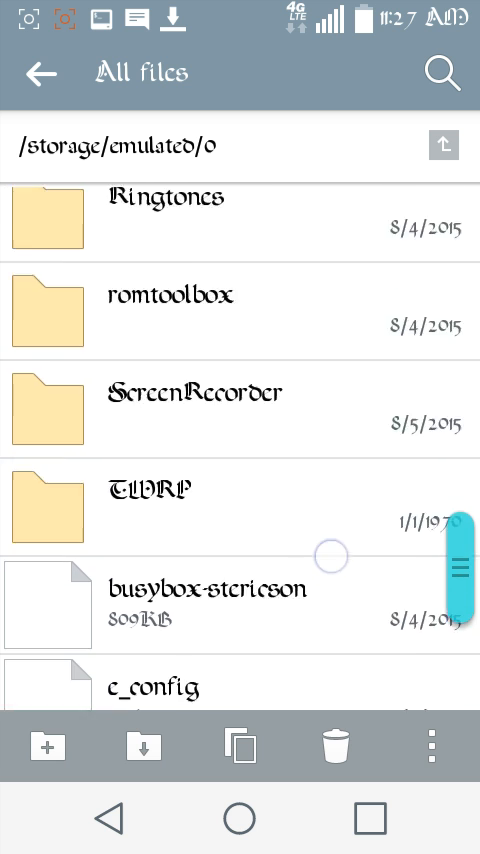
{"action": "left_click_drag", "start_coordinate": [460, 556], "coordinate": [460, 676]}
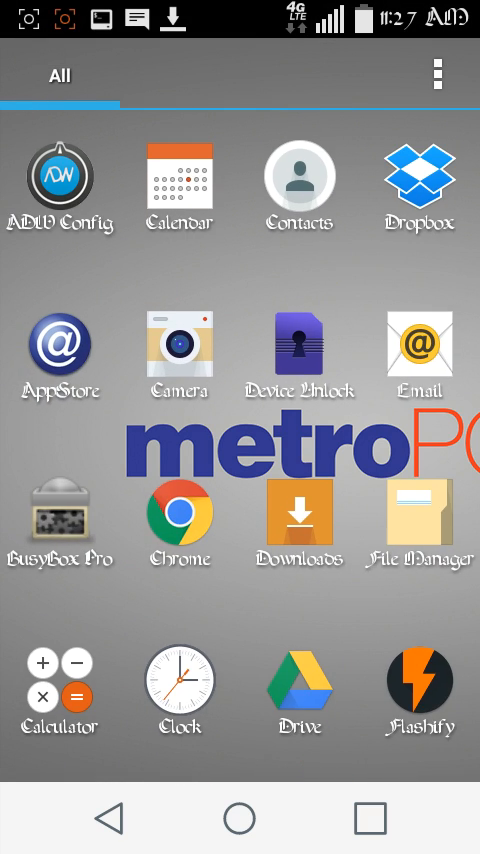
- Launch the Terminal Emulator from ROM Toolbox's Tools list
{"action": "scroll", "scroll_direction": "down", "scroll_amount": 3}
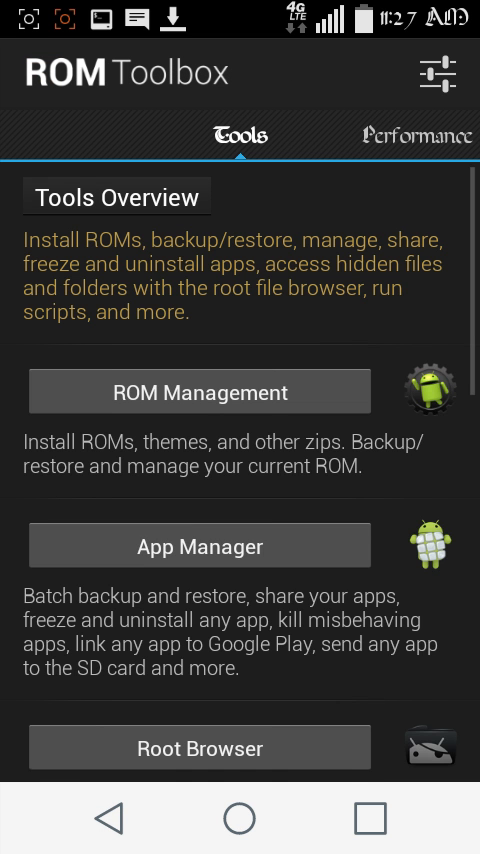
{"action": "scroll", "scroll_direction": "down", "scroll_amount": 3}
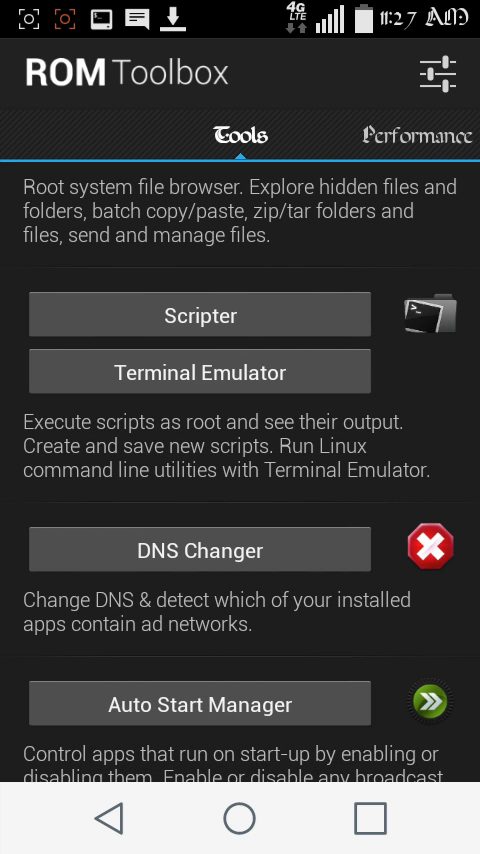
{"action": "left_click", "coordinate": [200, 372]}
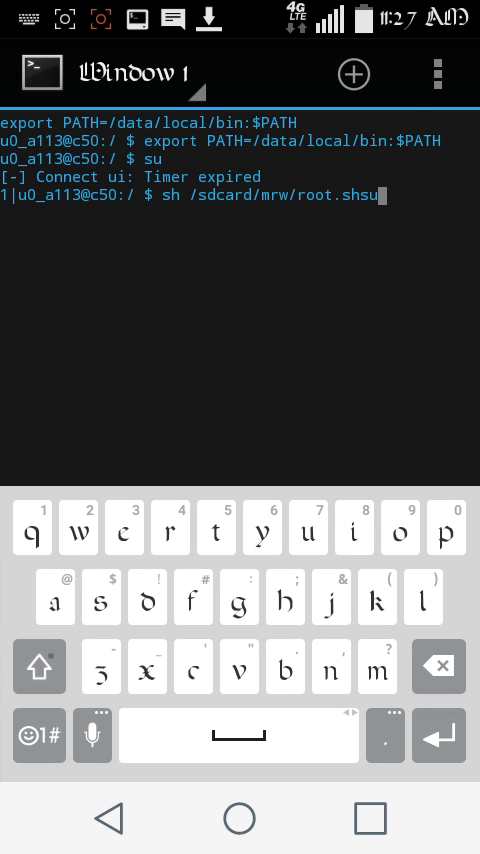
- Run su, grant ROM Toolbox root, leaving sh /sdcard/mrw/root.sh entered at the root prompt
{"action": "key", "text": "backspace"}
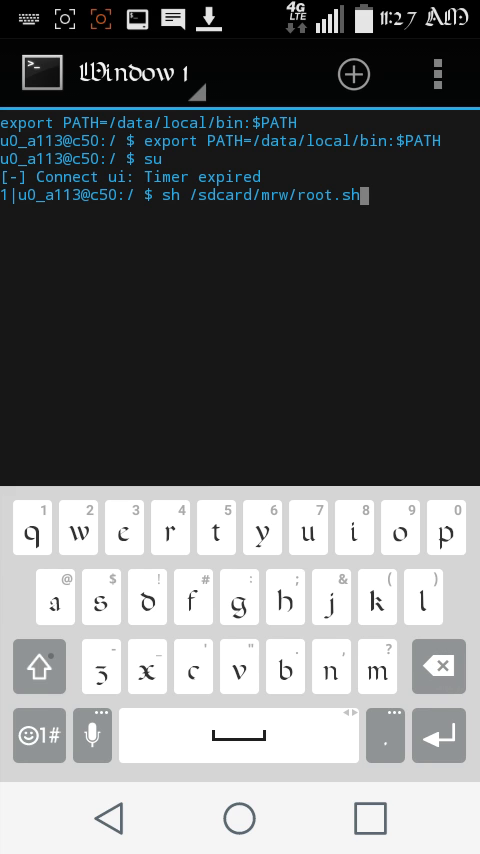
{"action": "left_click", "coordinate": [438, 666]}
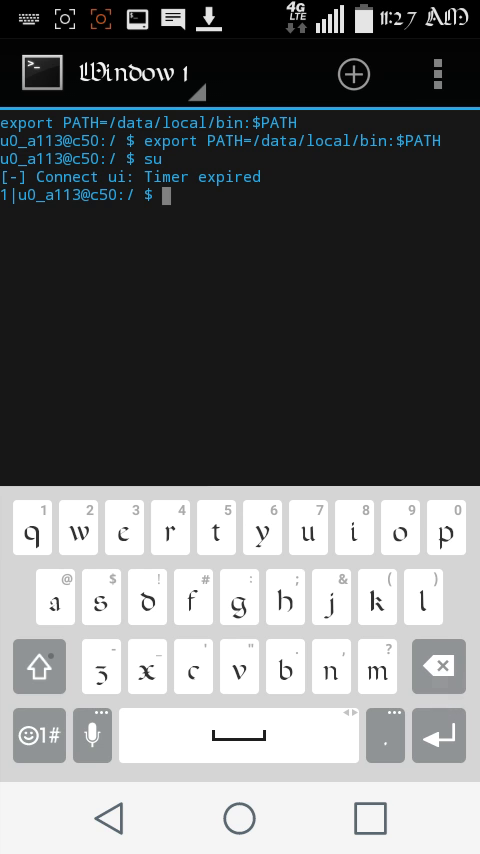
{"action": "type", "text": "su"}
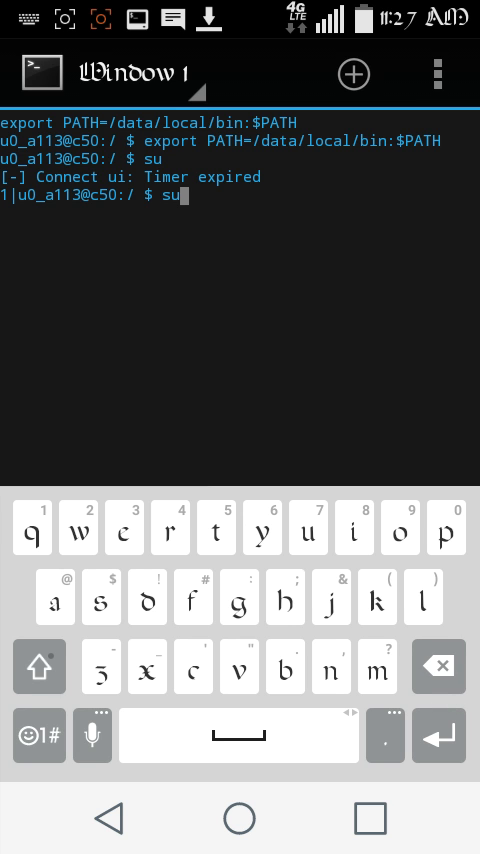
{"action": "key", "text": "Enter"}
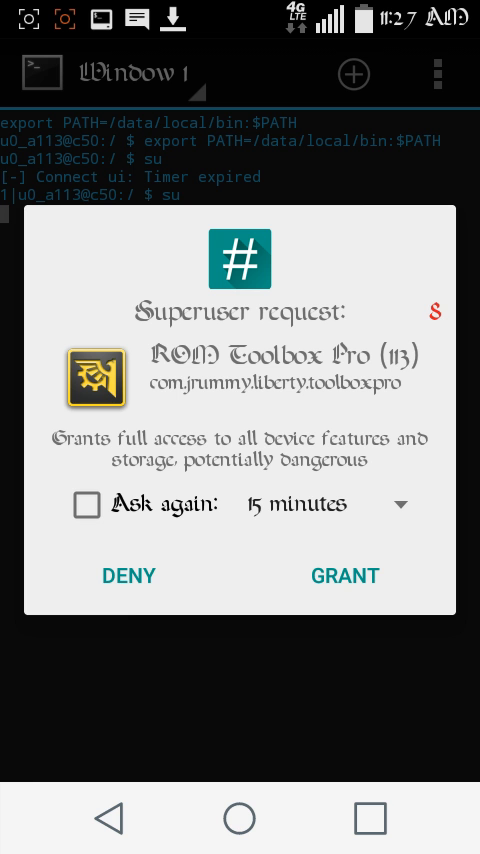
{"action": "left_click", "coordinate": [344, 576]}
{"action": "type", "text": "sh /sdcard/mrw/root.sh"}
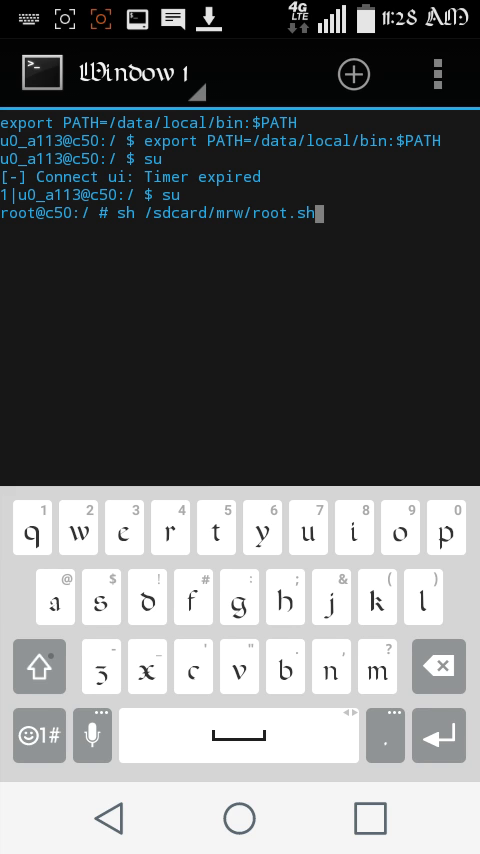
{"action": "left_click", "coordinate": [240, 816]}
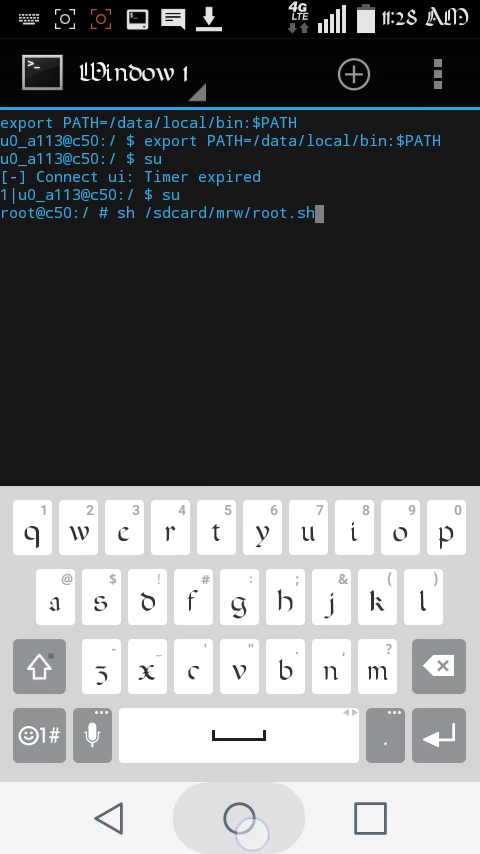
- View SuperSU Pro's Apps tab listing Lucky Patcher, Rashr, ROM Toolbox Pro, SCR Pro and TWRP Manager
{"action": "left_click", "coordinate": [240, 816]}
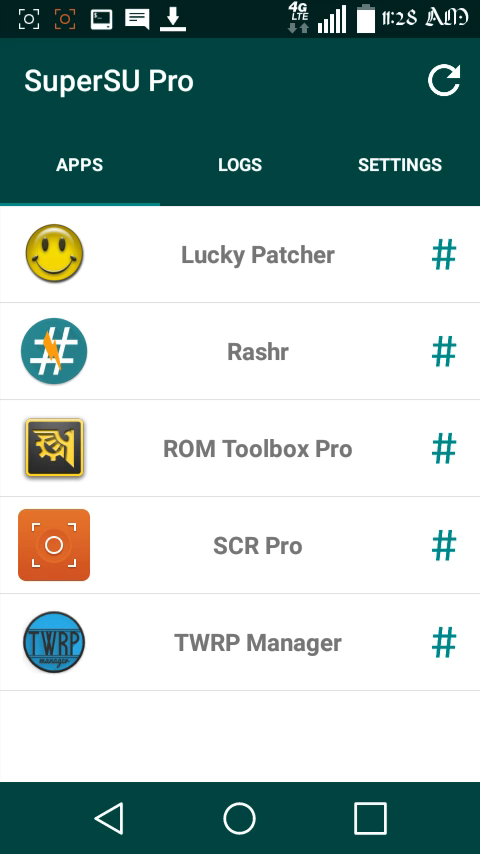
{"action": "left_click", "coordinate": [240, 818]}
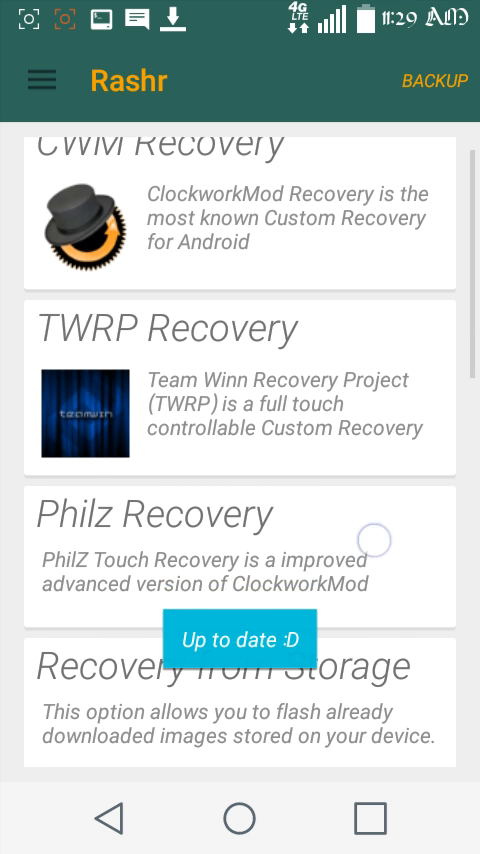
- Scroll Rashr's recovery list past TWRP and Philz to the storage options, then return home
{"action": "scroll", "scroll_direction": "down", "scroll_amount": 3}
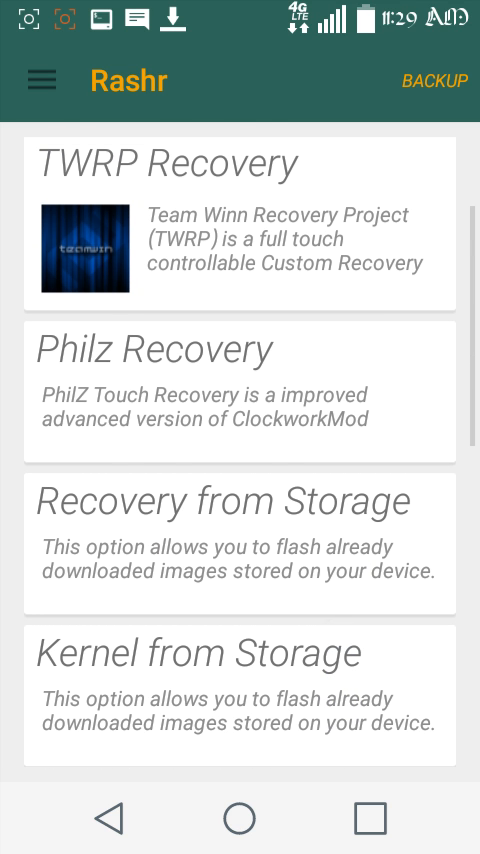
{"action": "scroll", "scroll_direction": "down", "scroll_amount": 3}
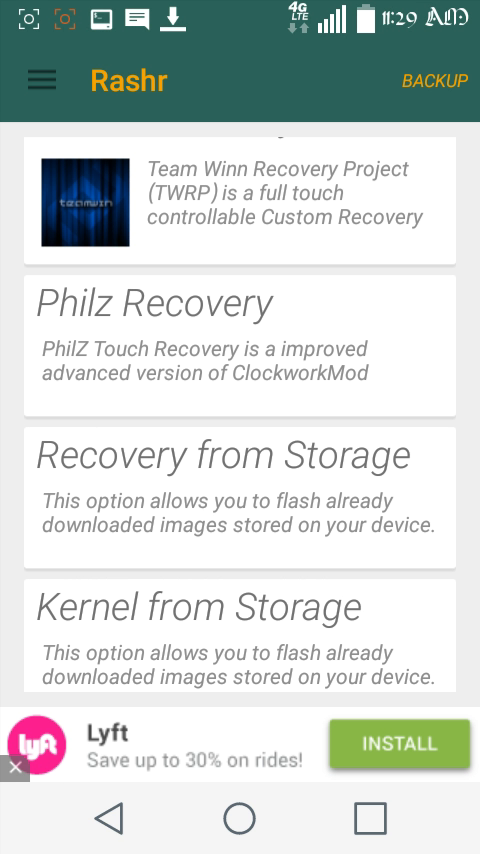
{"action": "left_click", "coordinate": [240, 816]}
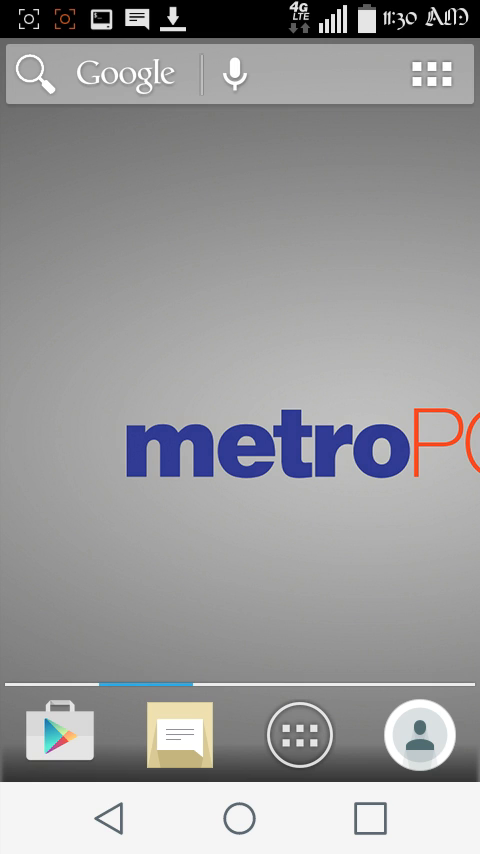
- Launch File Manager from the app drawer and reach external_SD/nanas market
{"action": "left_click", "coordinate": [330, 390]}
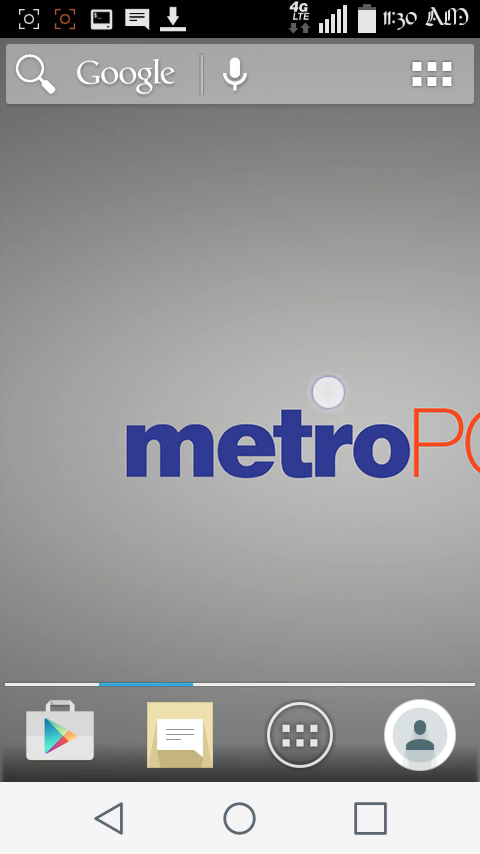
{"action": "left_click", "coordinate": [328, 390]}
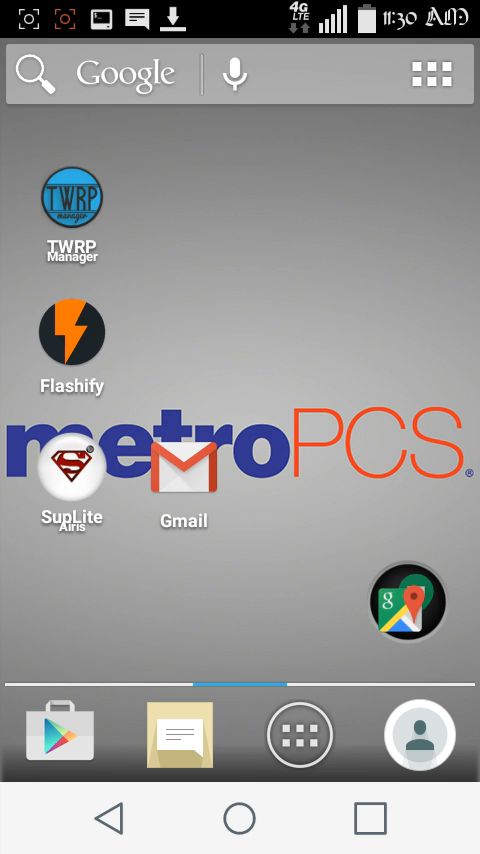
{"action": "left_click", "coordinate": [300, 732]}
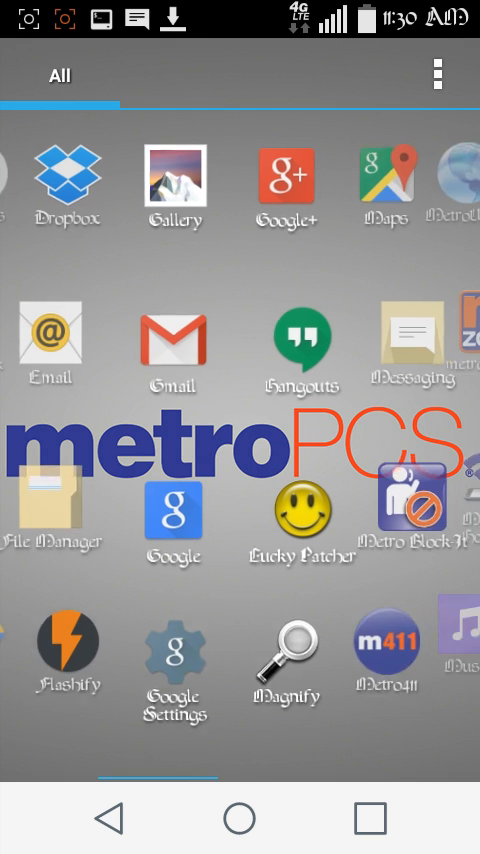
{"action": "left_click", "coordinate": [56, 520]}
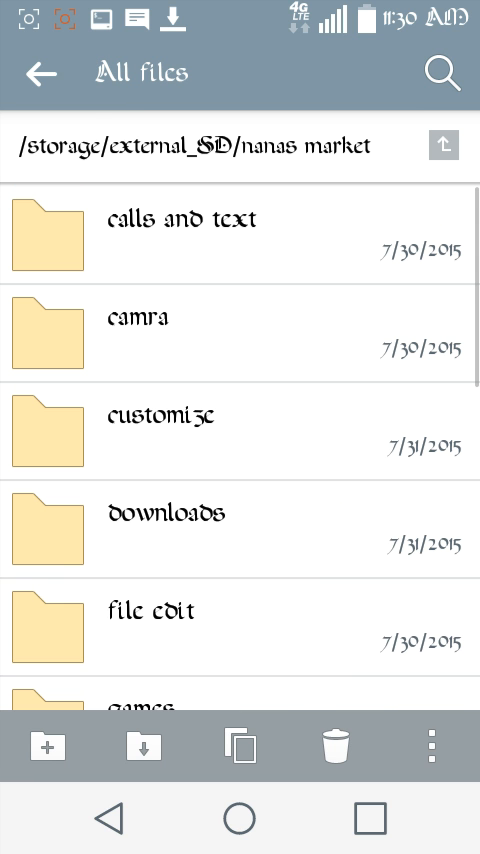
- Scroll through the rooting and security APKs in the root and Security folders
{"action": "scroll", "scroll_direction": "down", "scroll_amount": 3}
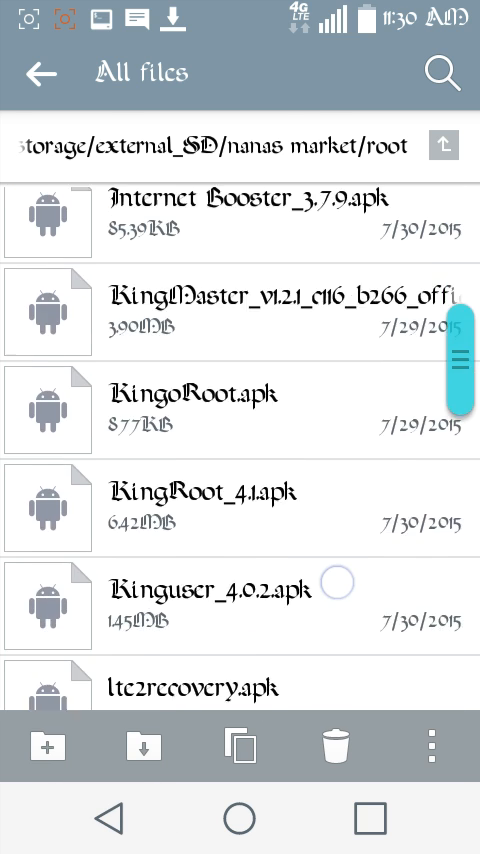
{"action": "scroll", "scroll_direction": "down", "scroll_amount": 3}
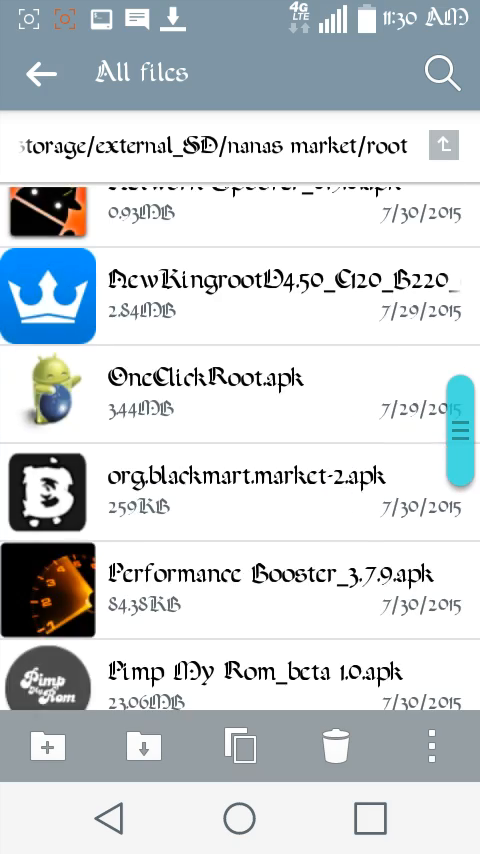
{"action": "scroll", "scroll_direction": "down", "scroll_amount": 3}
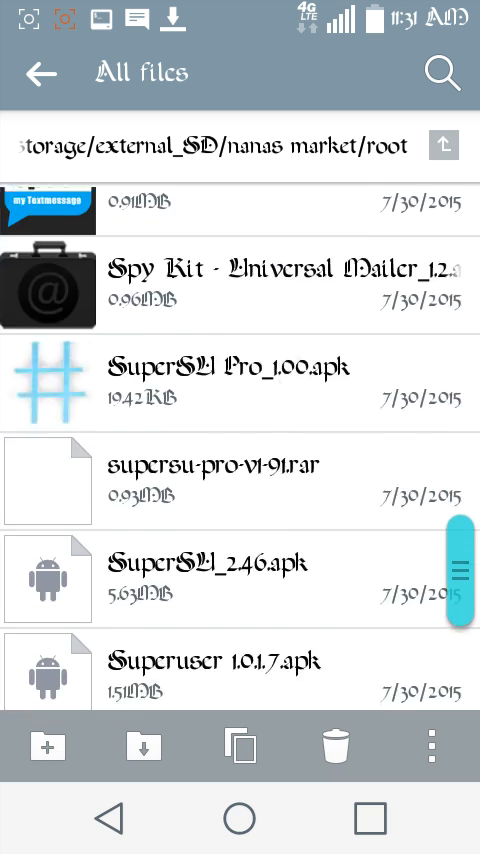
{"action": "scroll", "scroll_direction": "down", "scroll_amount": 3}
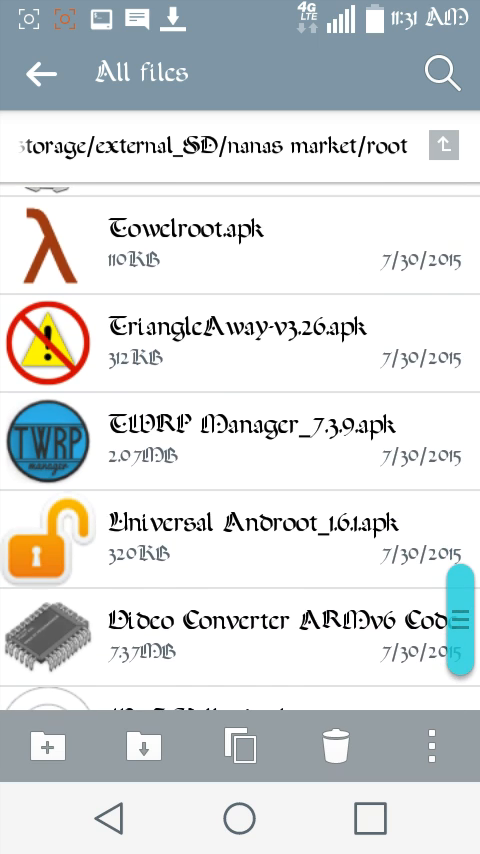
{"action": "scroll", "scroll_direction": "down", "scroll_amount": 3}
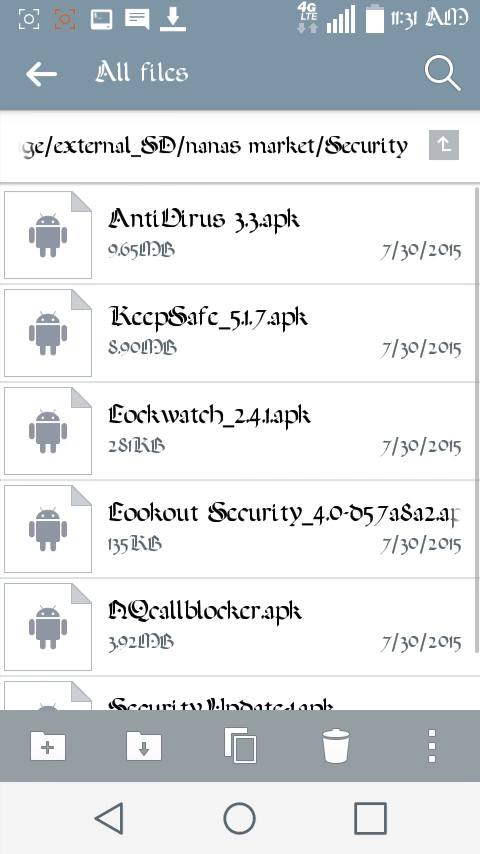
{"action": "scroll", "scroll_direction": "down", "scroll_amount": 3}
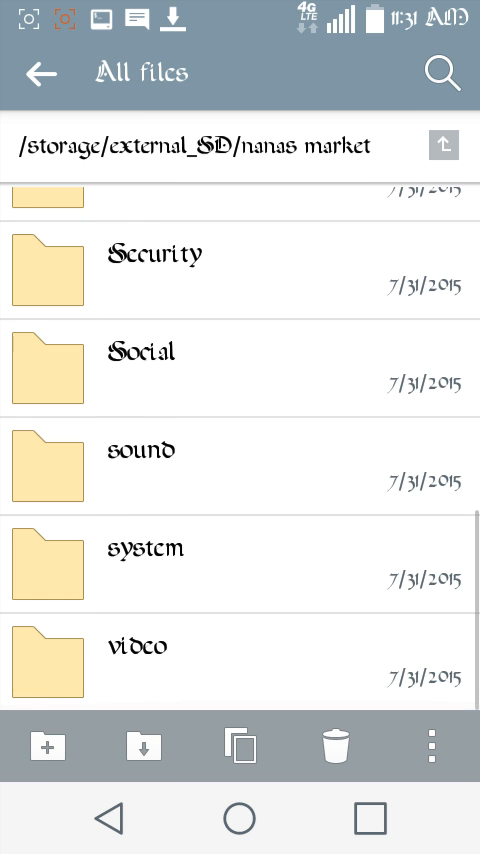
- Browse the games folder's contents, then move on to the calls and text folder
{"action": "left_click", "coordinate": [140, 548]}
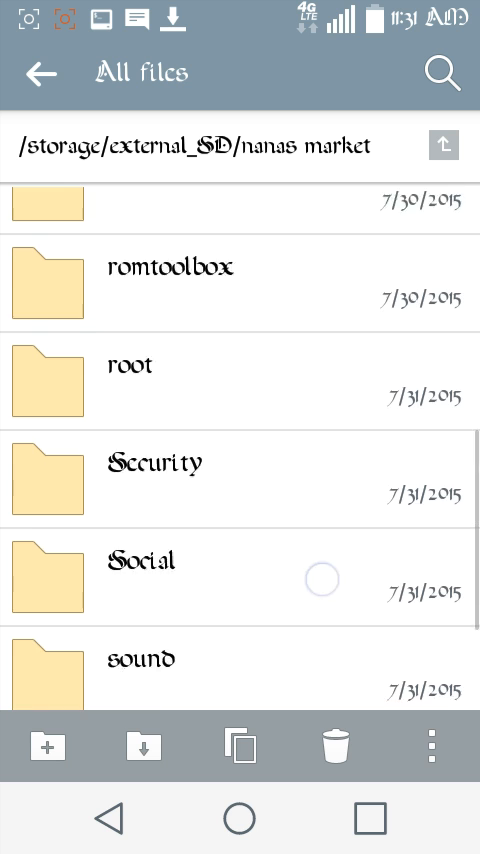
{"action": "scroll", "scroll_direction": "down", "scroll_amount": 3}
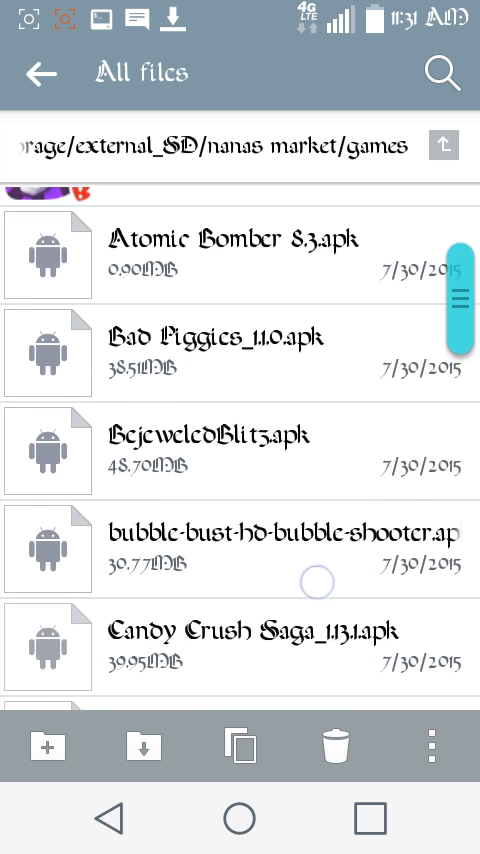
{"action": "scroll", "scroll_direction": "down", "scroll_amount": 3}
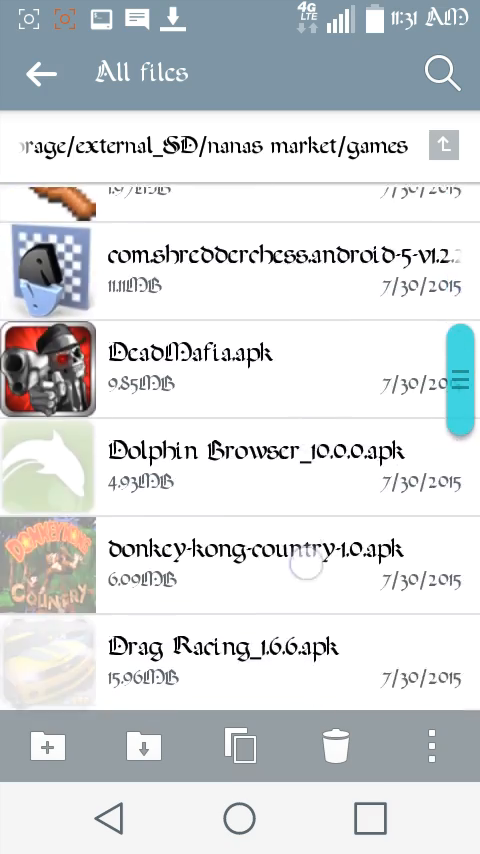
{"action": "scroll", "scroll_direction": "down", "scroll_amount": 3}
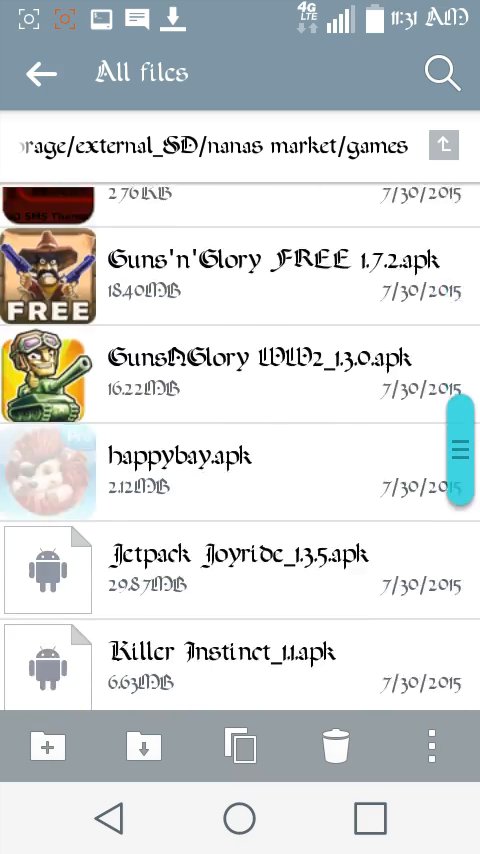
{"action": "scroll", "scroll_direction": "down", "scroll_amount": 3}
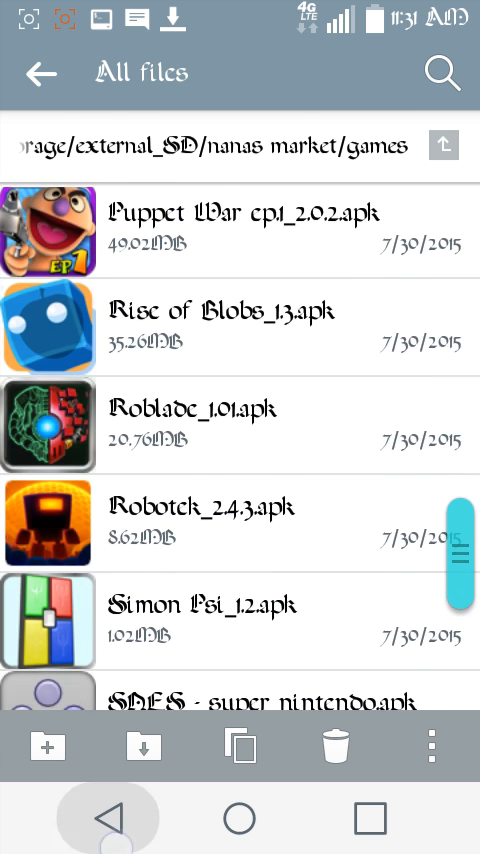
{"action": "left_click", "coordinate": [444, 144]}
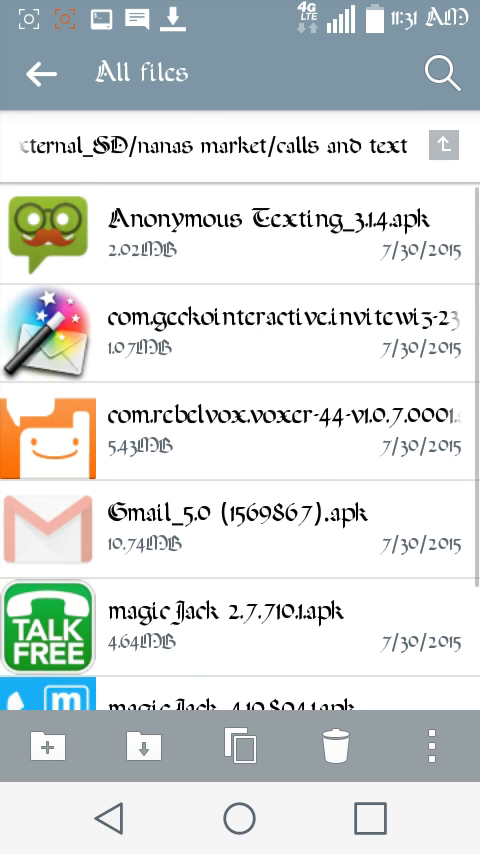
- Scroll the calls and text and sound collections, then go up to the external SD root
{"action": "scroll", "scroll_direction": "down", "scroll_amount": 3}
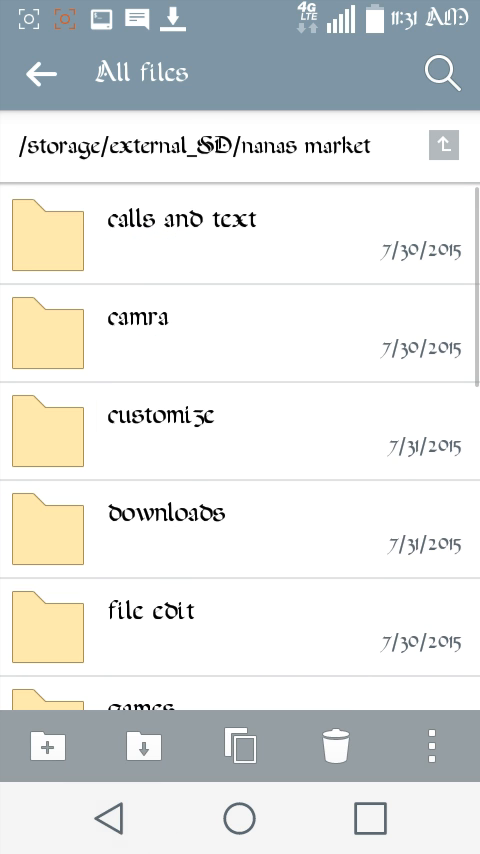
{"action": "scroll", "scroll_direction": "down", "scroll_amount": 3}
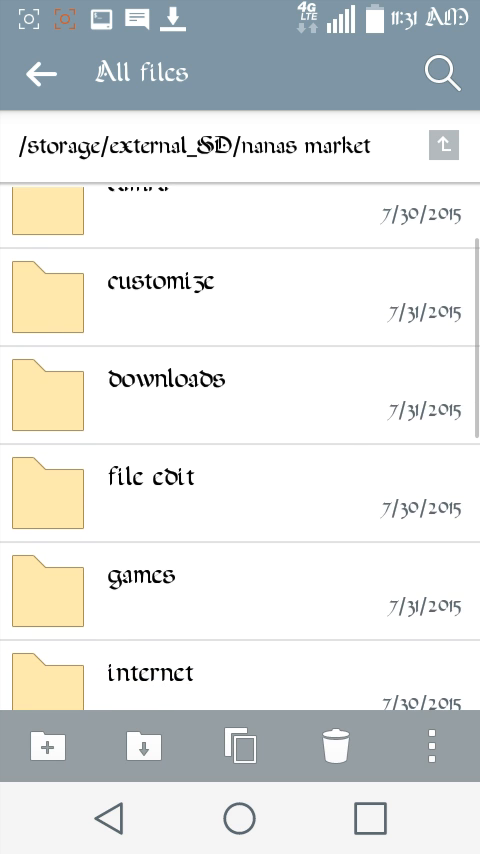
{"action": "scroll", "scroll_direction": "down", "scroll_amount": 3}
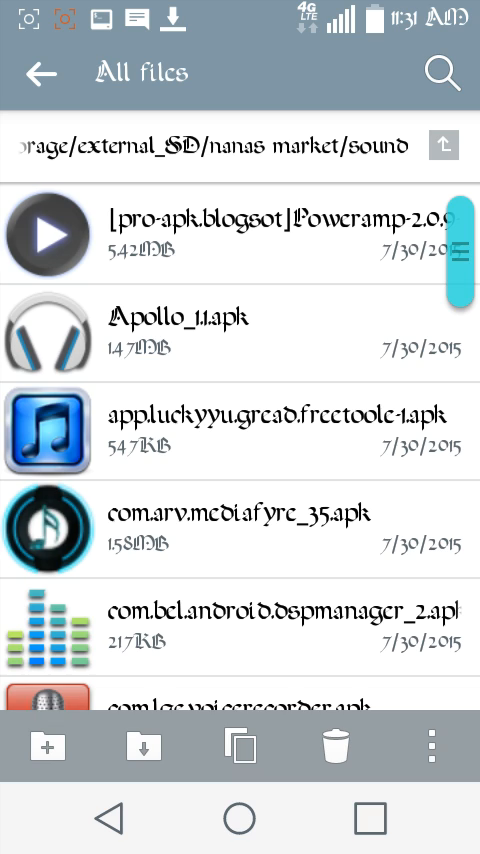
{"action": "scroll", "scroll_direction": "down", "scroll_amount": 3}
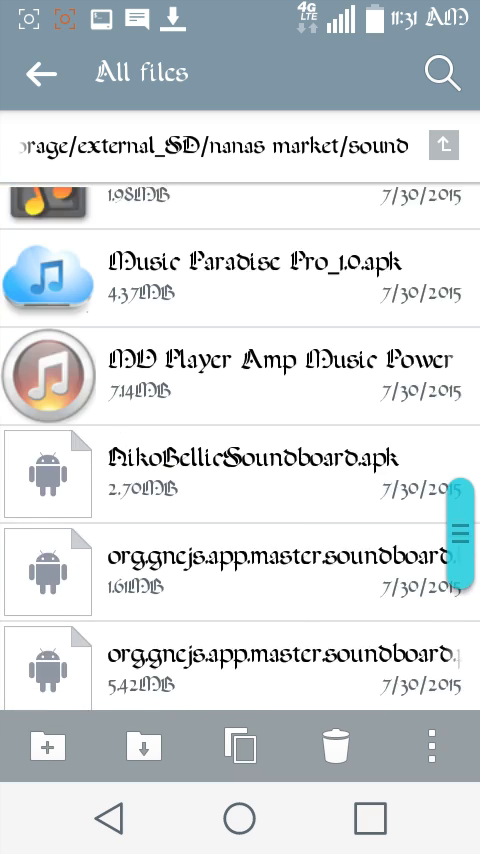
{"action": "scroll", "scroll_direction": "down", "scroll_amount": 3}
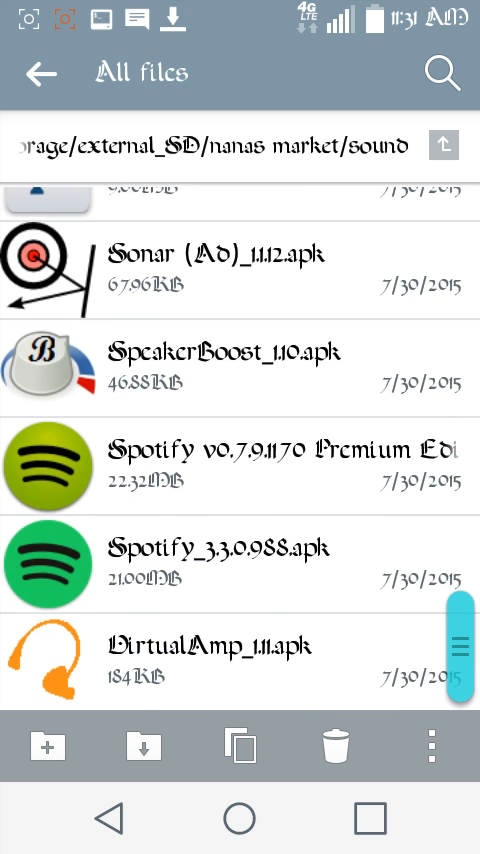
{"action": "left_click", "coordinate": [444, 144]}
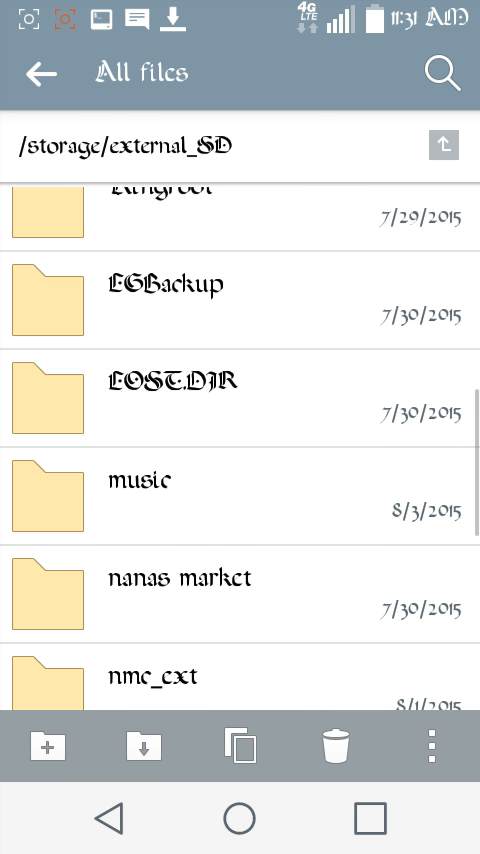